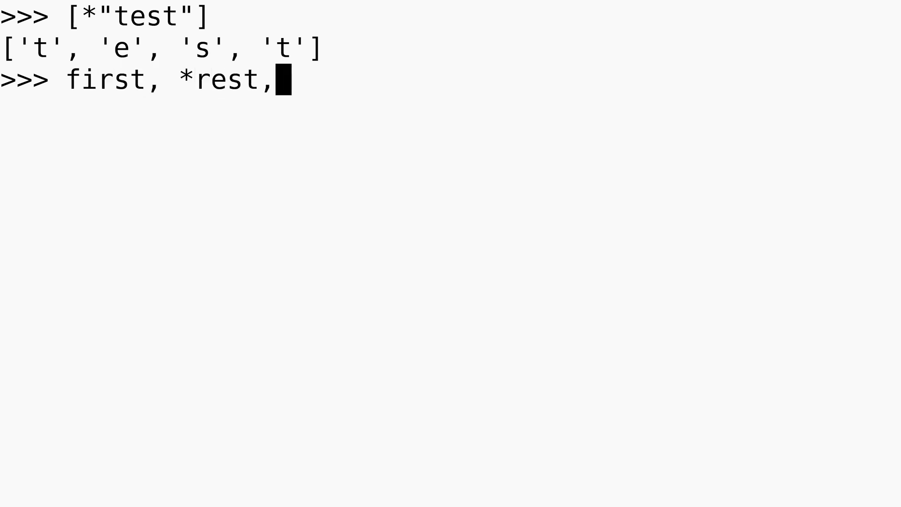
{"action": "type", "text": "last ="}
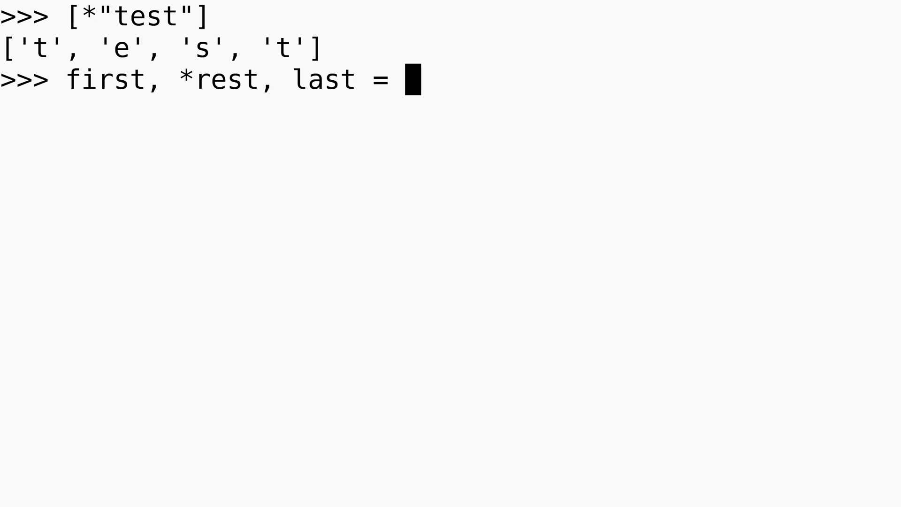
{"action": "type", "text": "\"test\""}
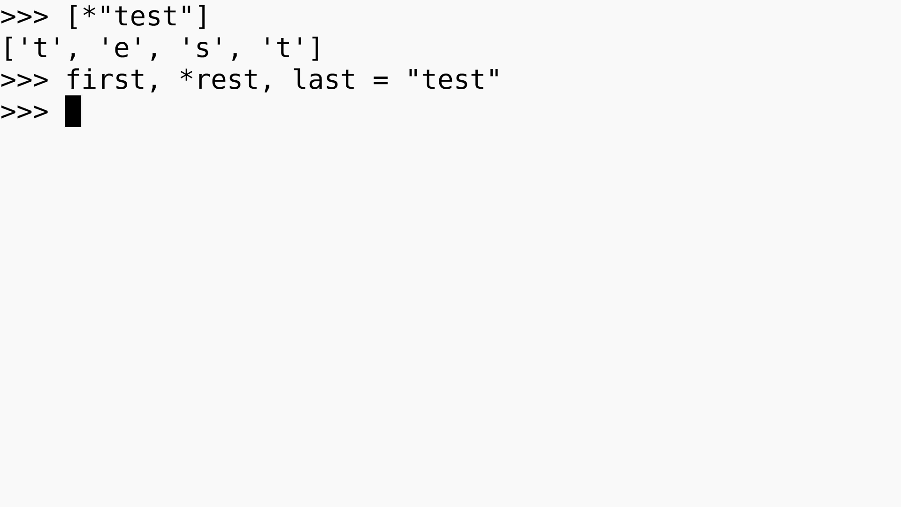
{"action": "type", "text": "first"}
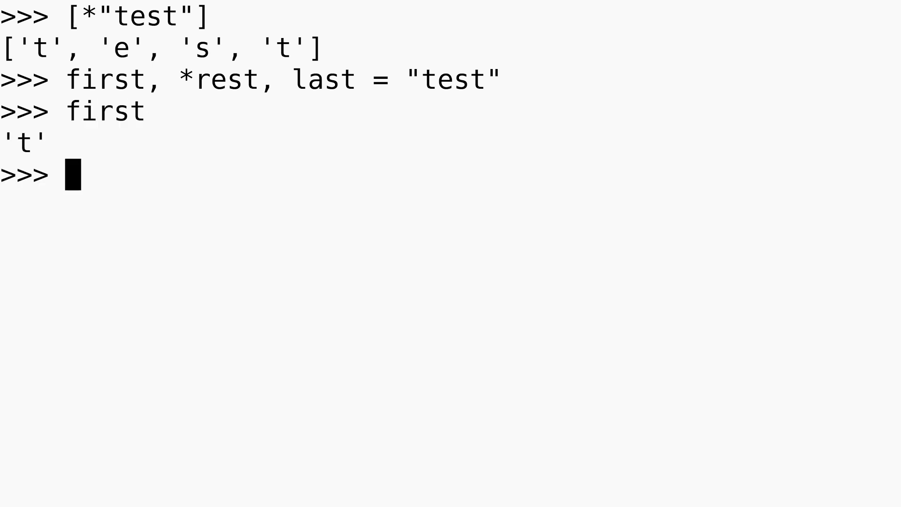
{"action": "type", "text": "last"}
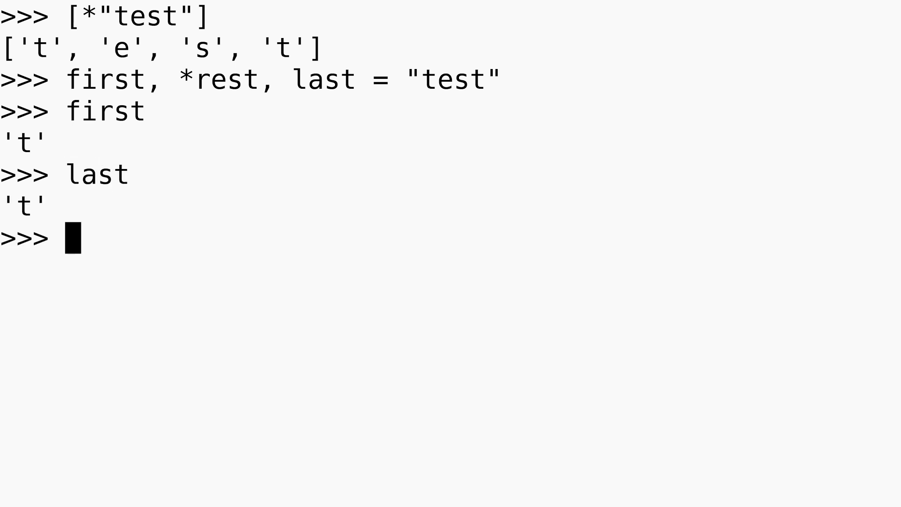
{"action": "type", "text": "rest"}
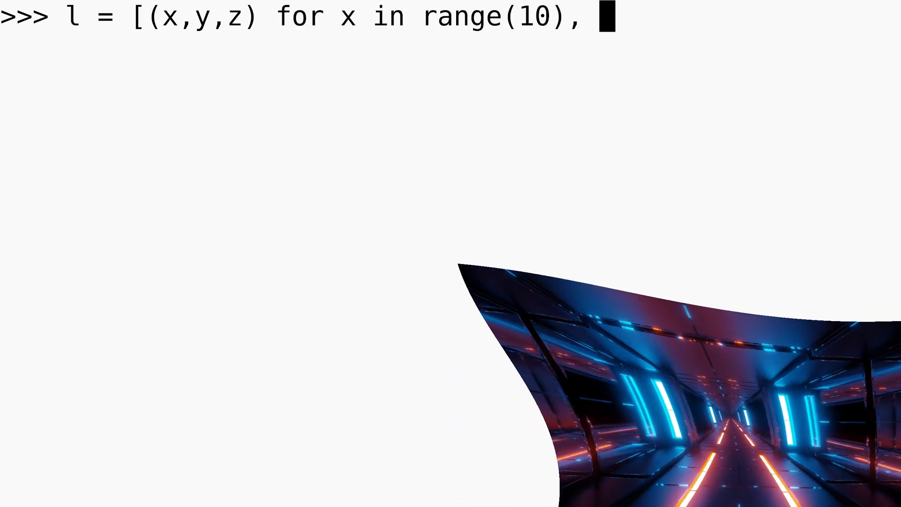
{"action": "type", "text": "for y in range(10) for"}
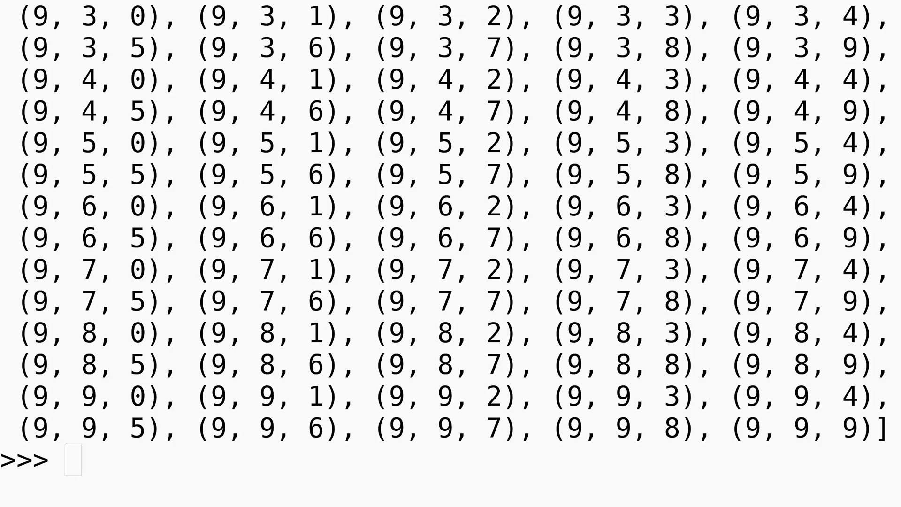
{"action": "type", "text": "for _, *rest"}
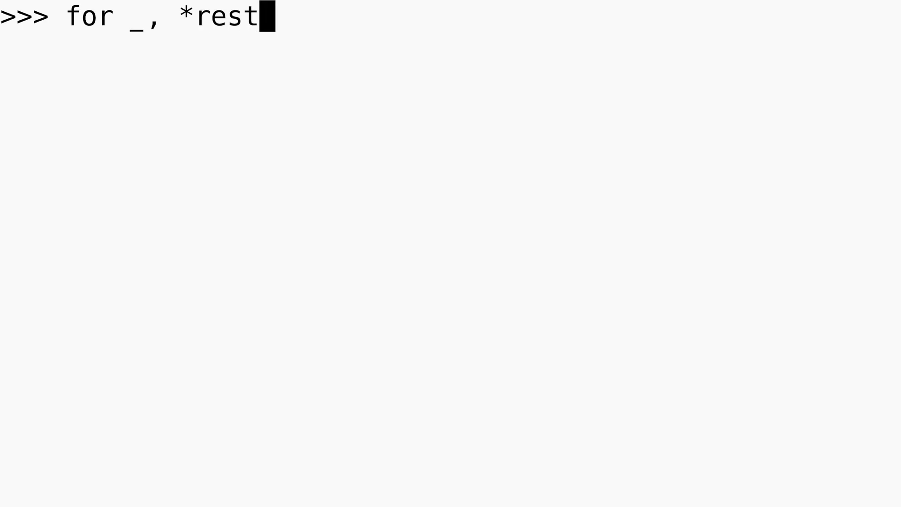
{"action": "type", "text": "in"}
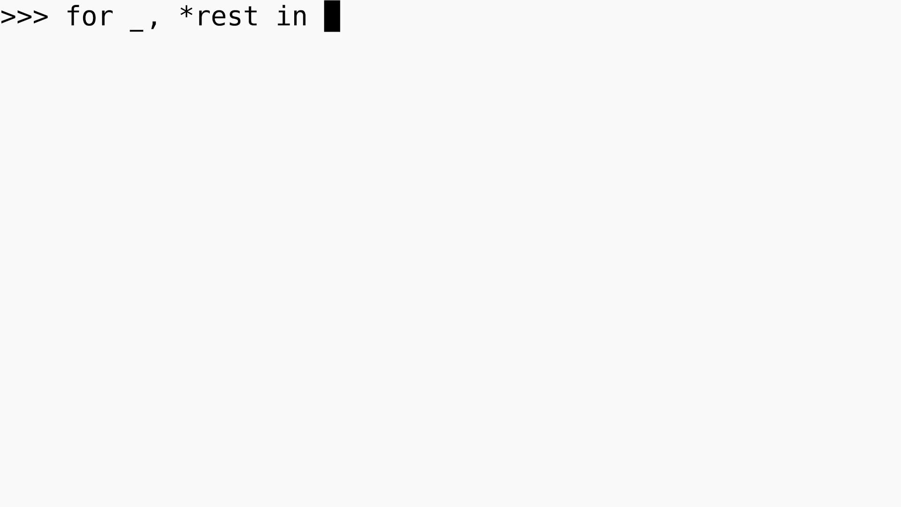
{"action": "type", "text": "l:"}
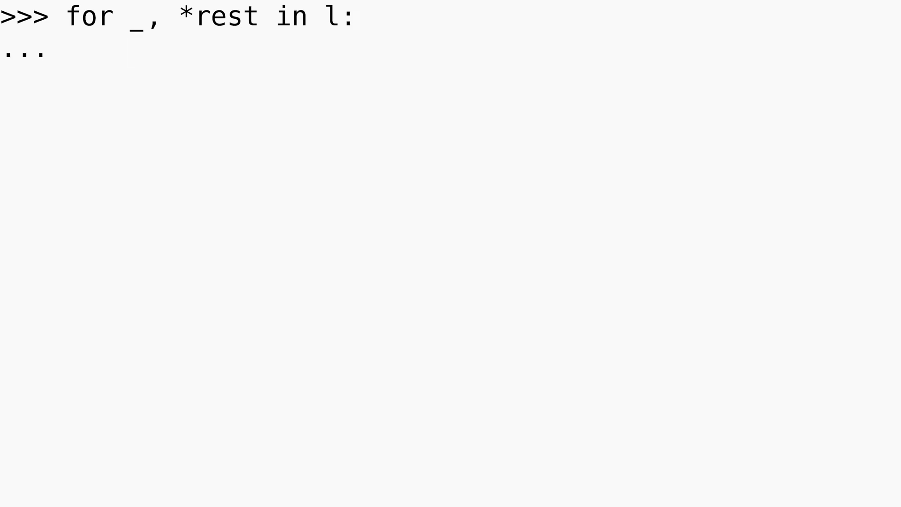